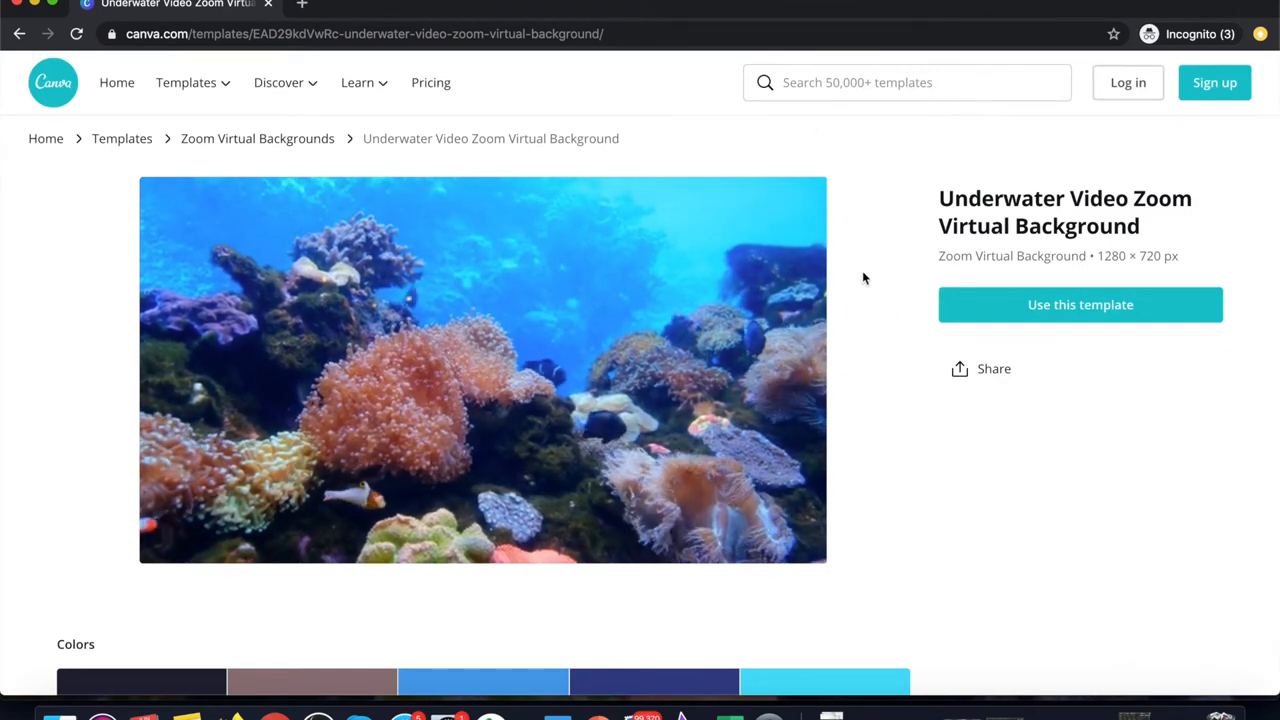
{"action": "mouse_move", "coordinate": [53, 82]}
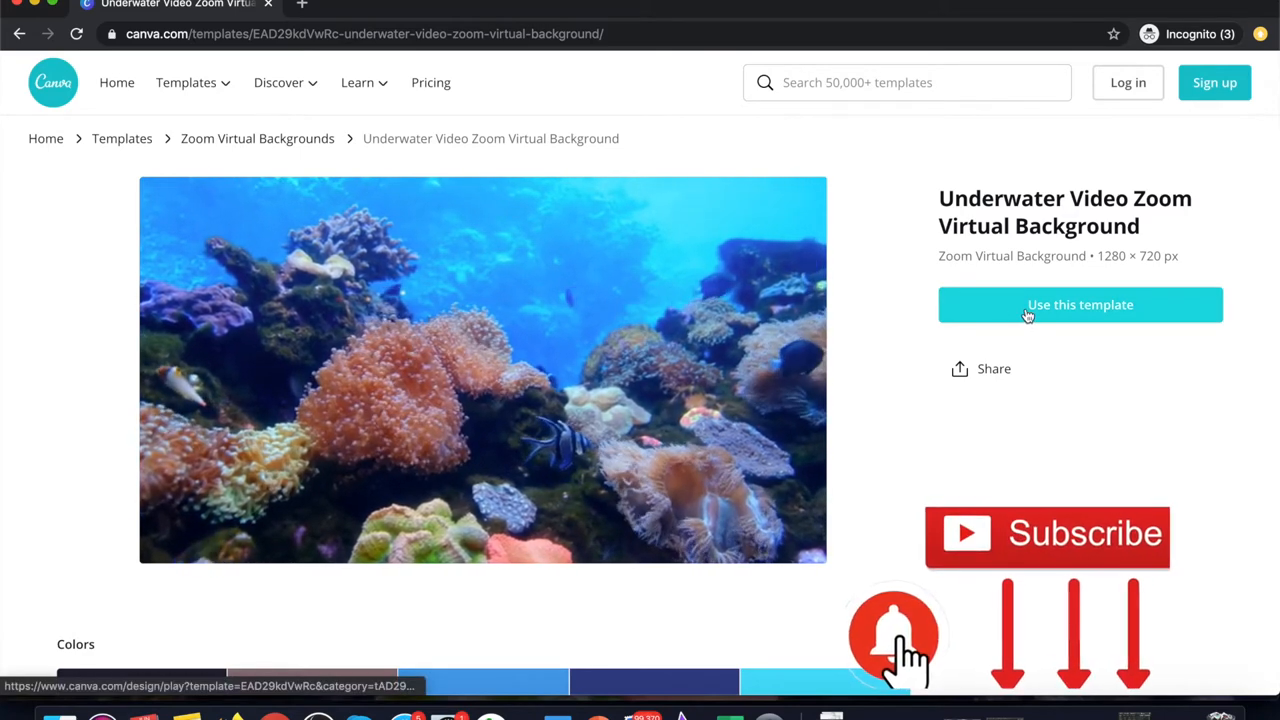
- Start editing the Underwater Video Zoom Virtual Background via 'Use this template'
{"action": "left_click", "coordinate": [1080, 304]}
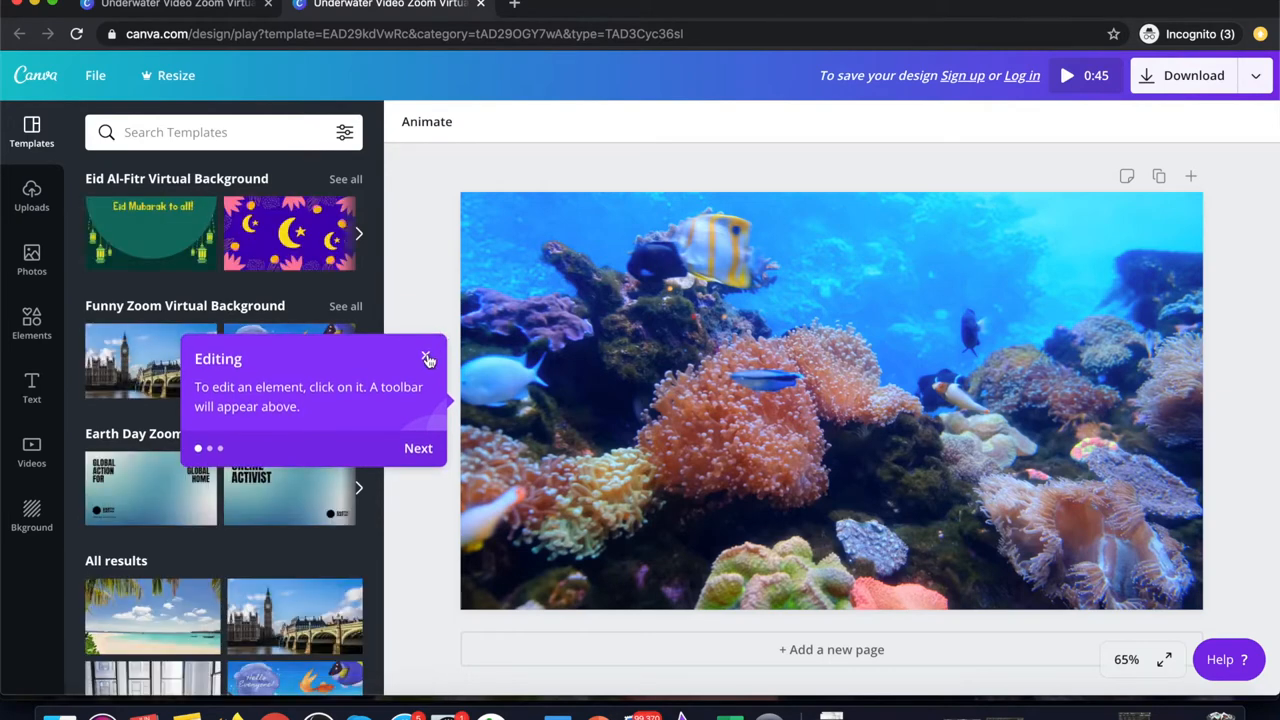
- Dismiss the editing tip and bring up the design's download options
{"action": "left_click", "coordinate": [428, 358]}
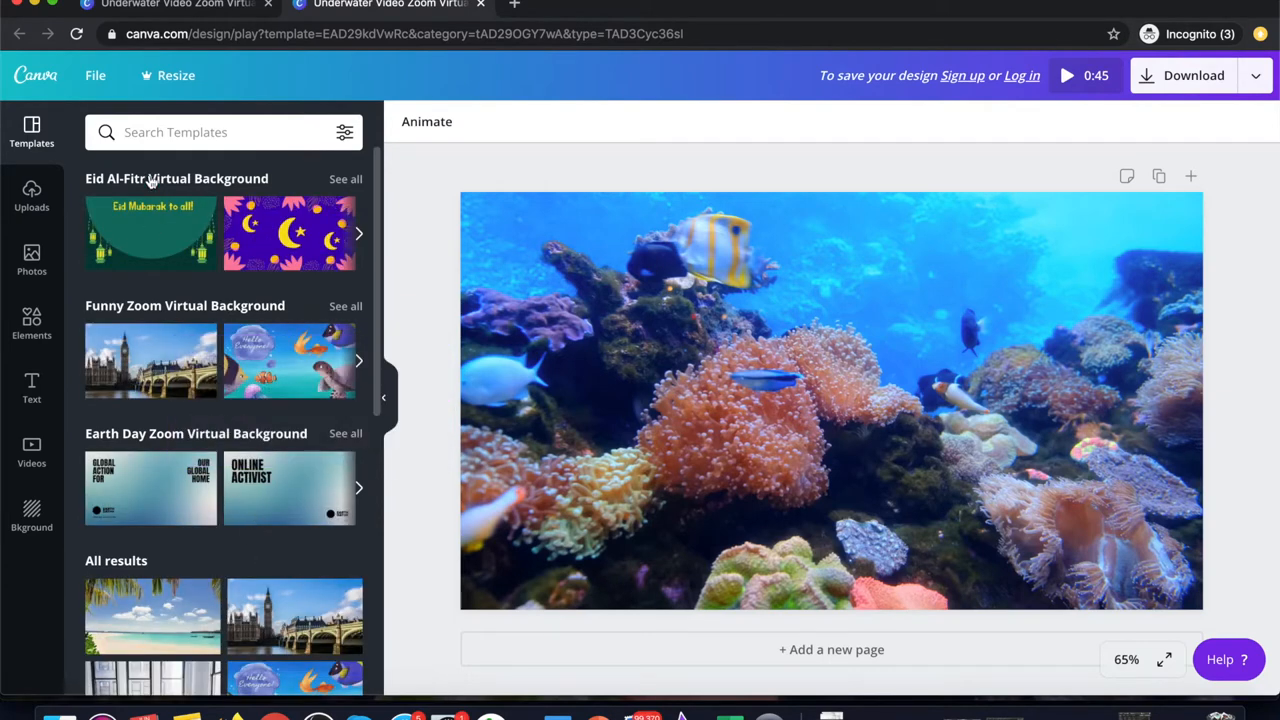
{"action": "mouse_move", "coordinate": [428, 318]}
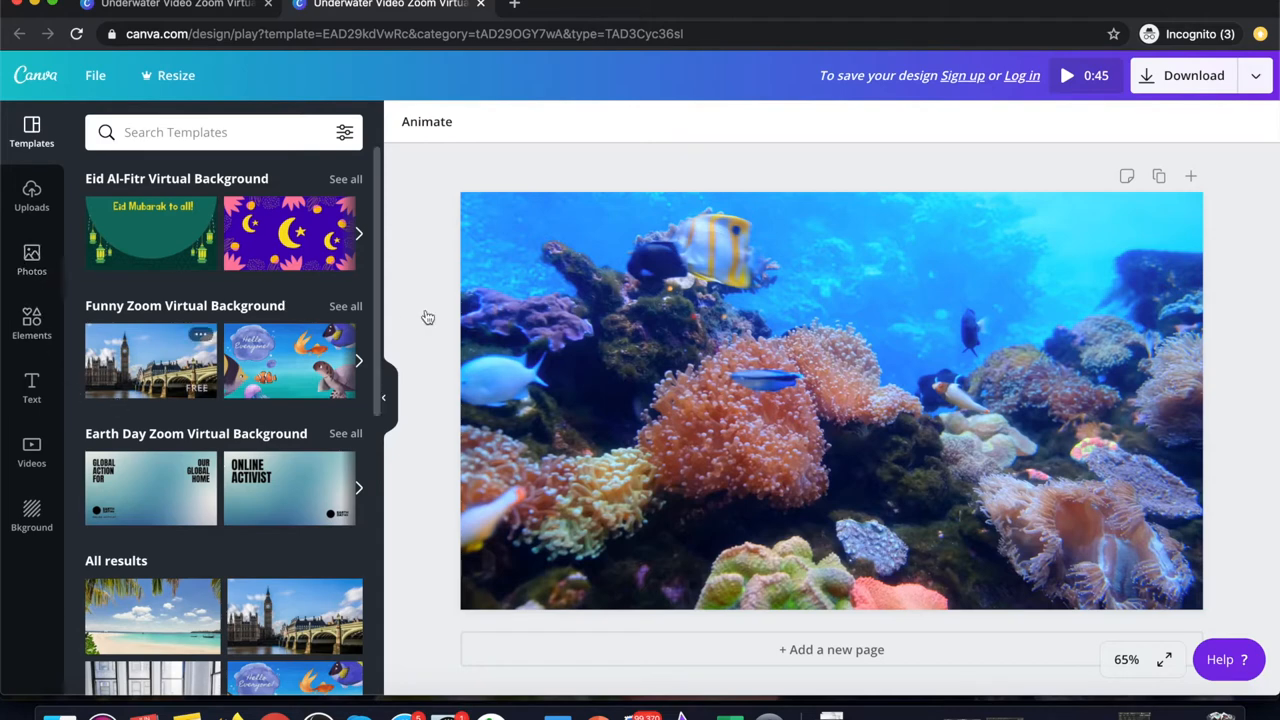
{"action": "mouse_move", "coordinate": [1123, 97]}
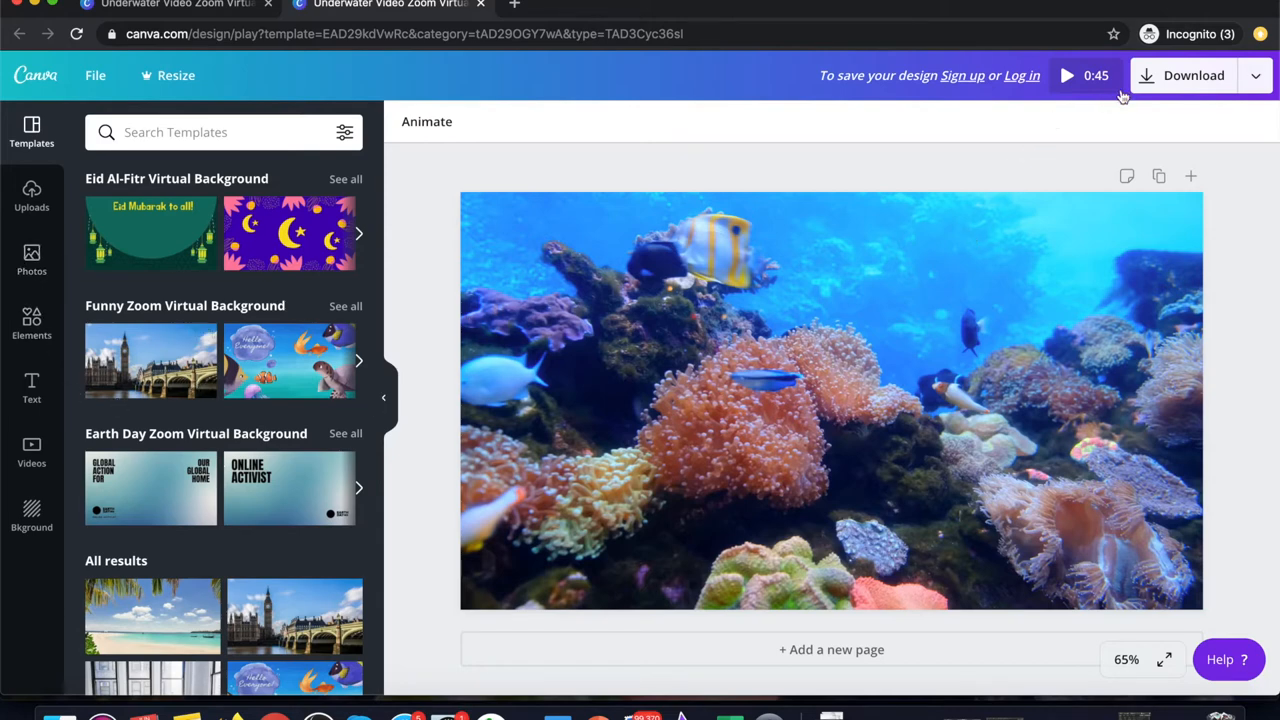
{"action": "mouse_move", "coordinate": [1201, 296]}
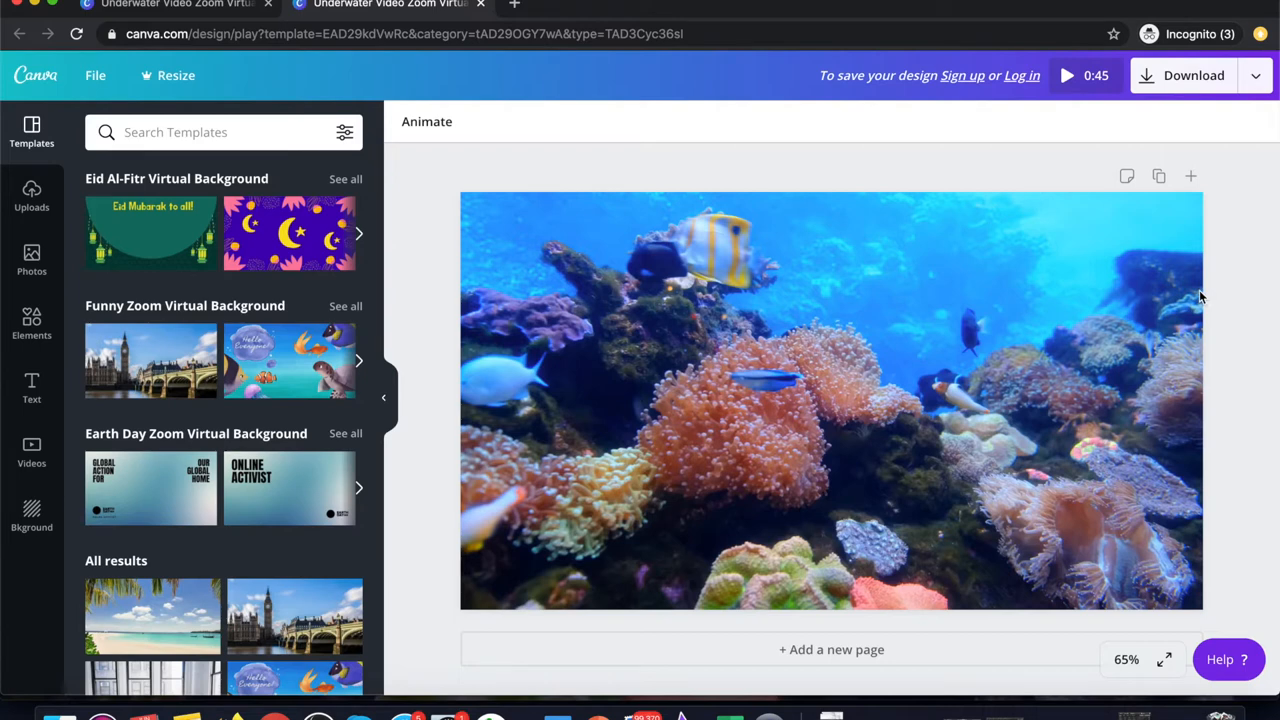
{"action": "left_click", "coordinate": [1181, 75]}
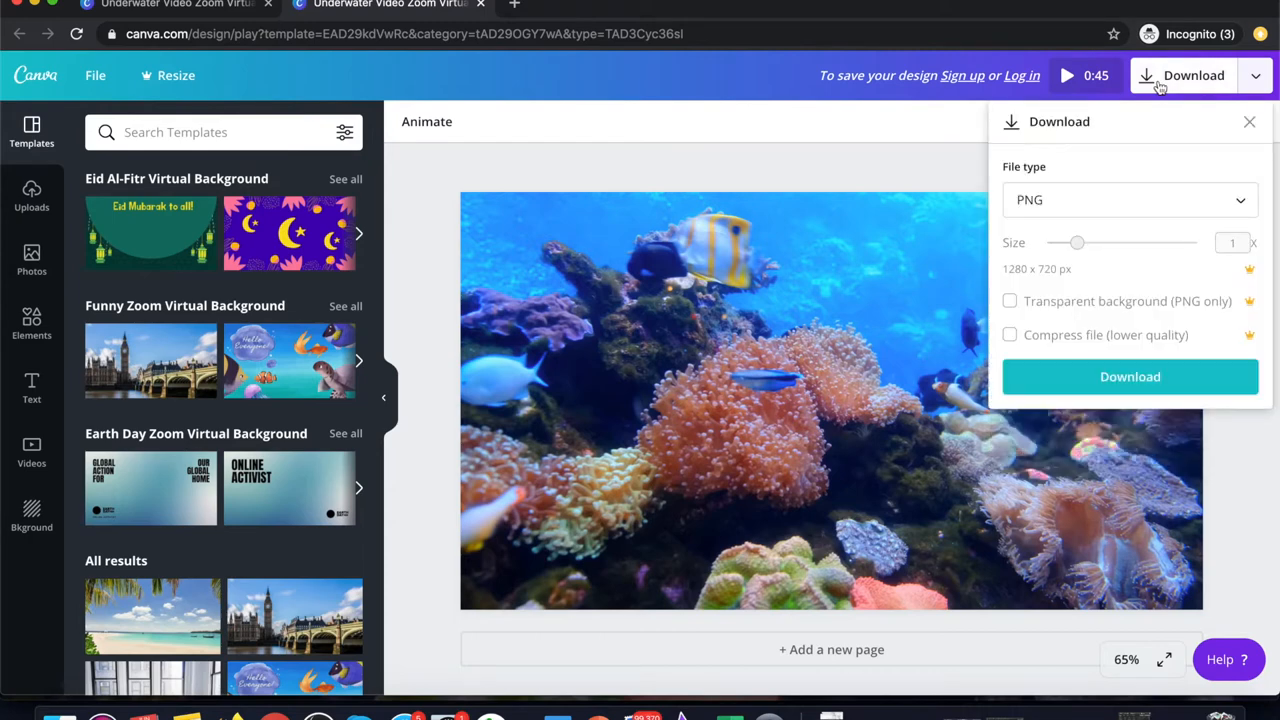
{"action": "mouse_move", "coordinate": [1130, 376]}
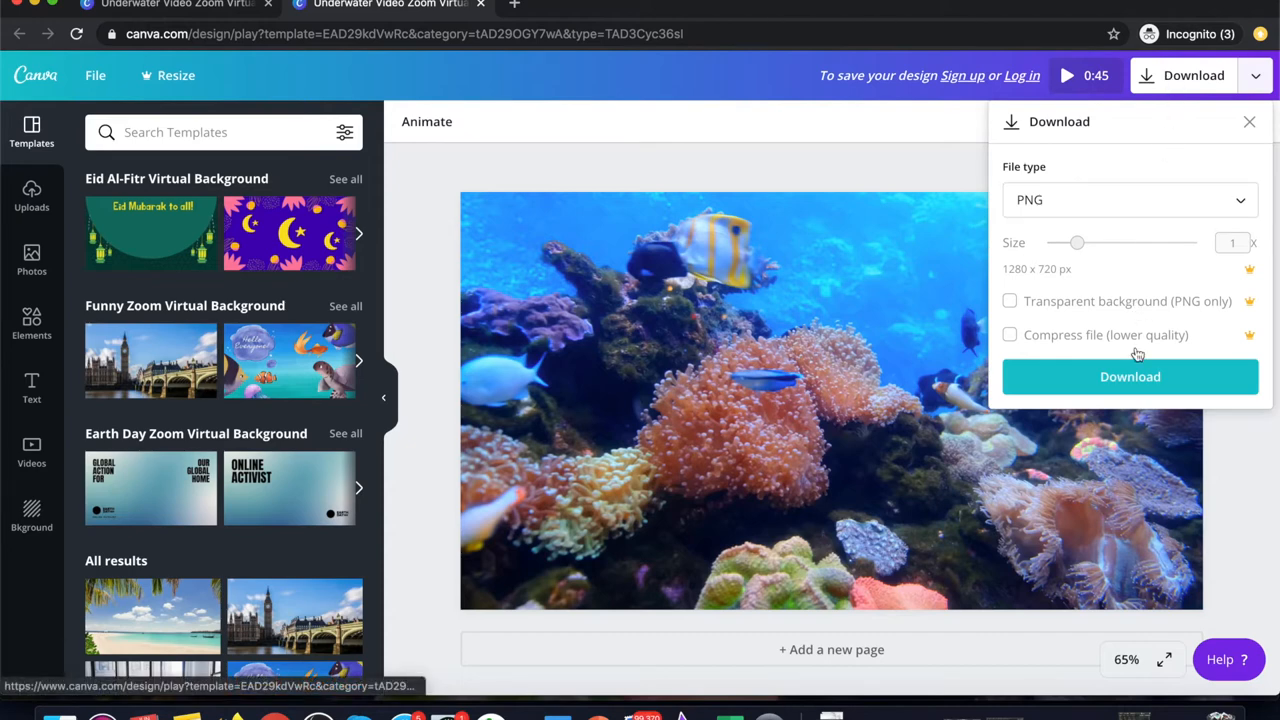
- Download the underwater background as a PNG at 1280 × 720 px
{"action": "left_click", "coordinate": [1130, 377]}
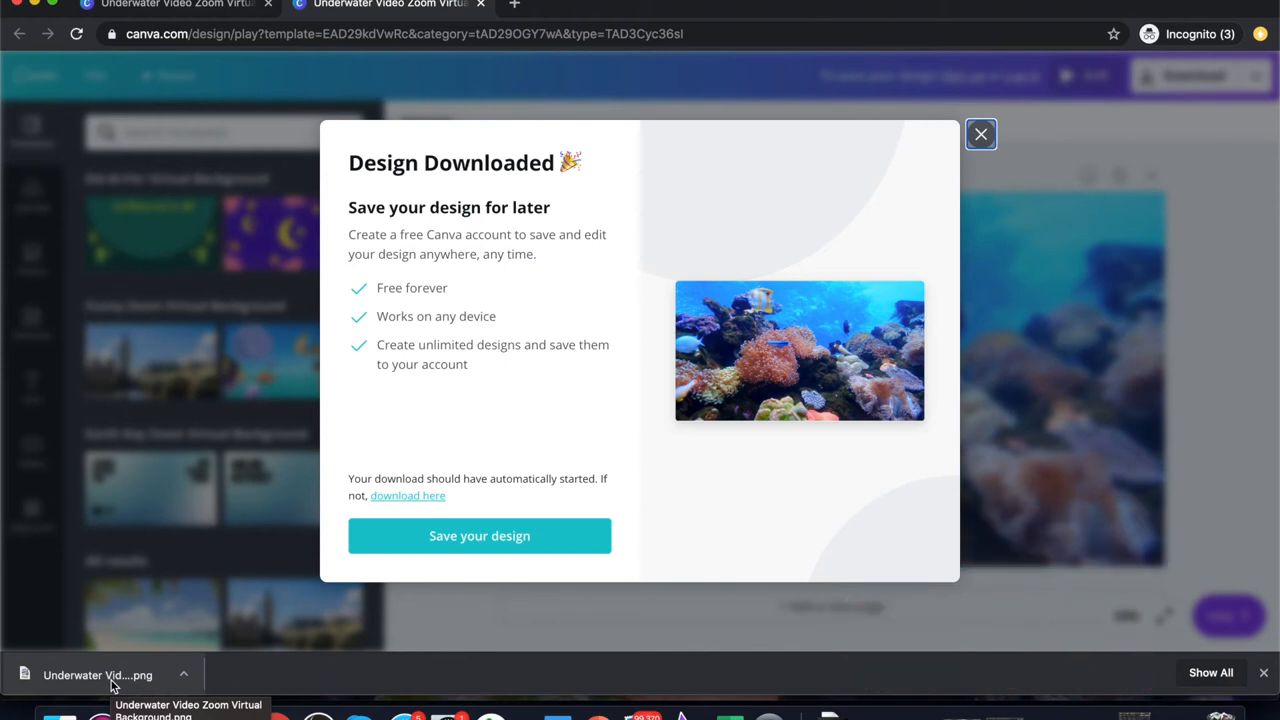
{"action": "mouse_move", "coordinate": [170, 432]}
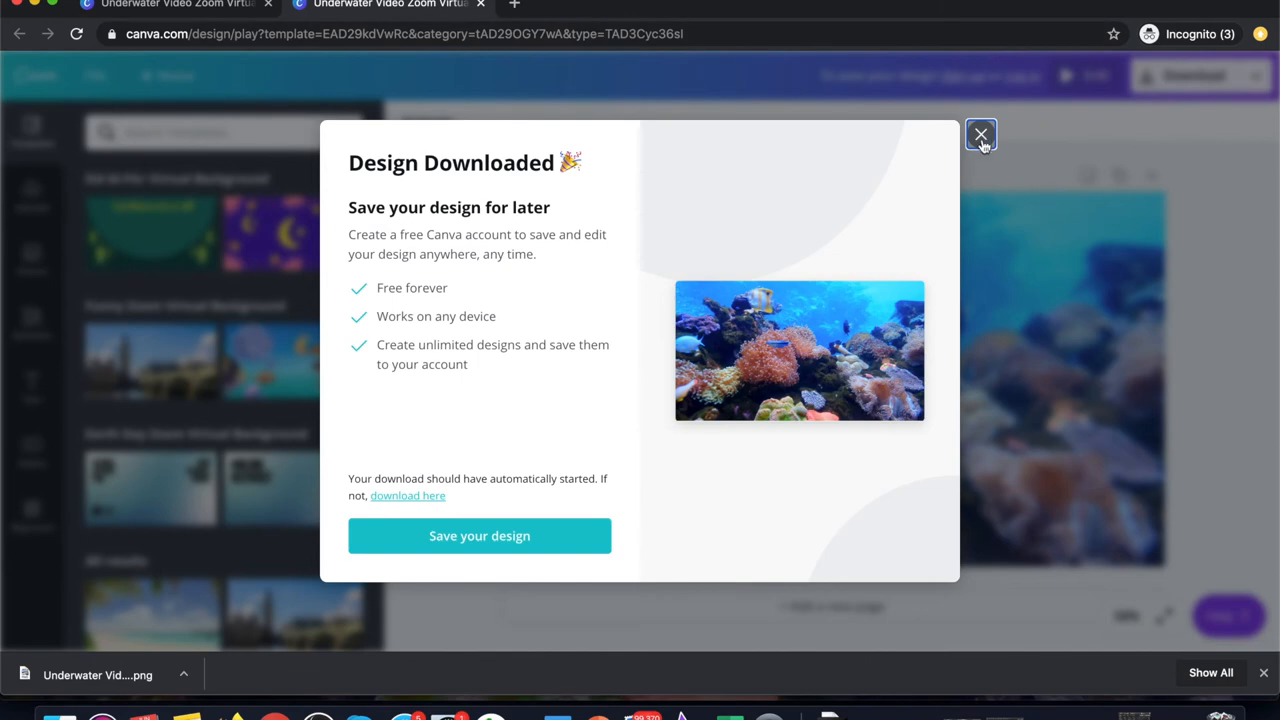
- Close the 'Design Downloaded' dialog and play the 45-second underwater video full screen
{"action": "left_click", "coordinate": [981, 135]}
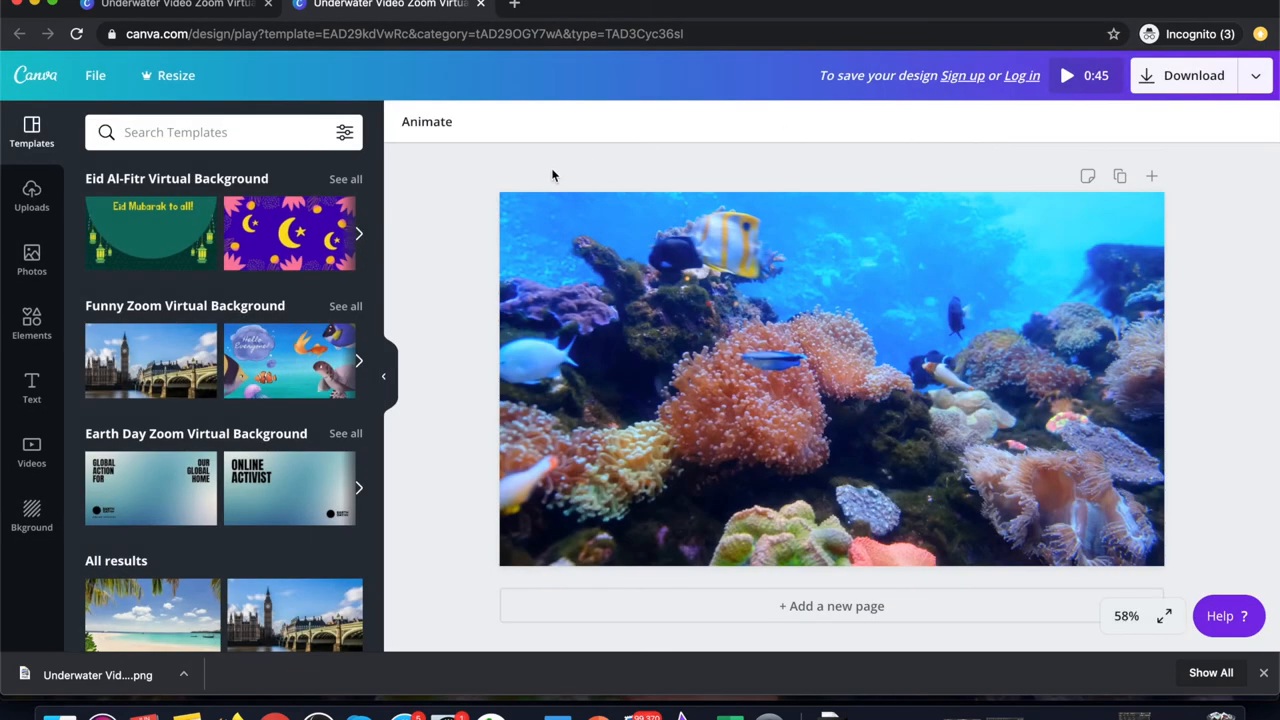
{"action": "mouse_move", "coordinate": [416, 218]}
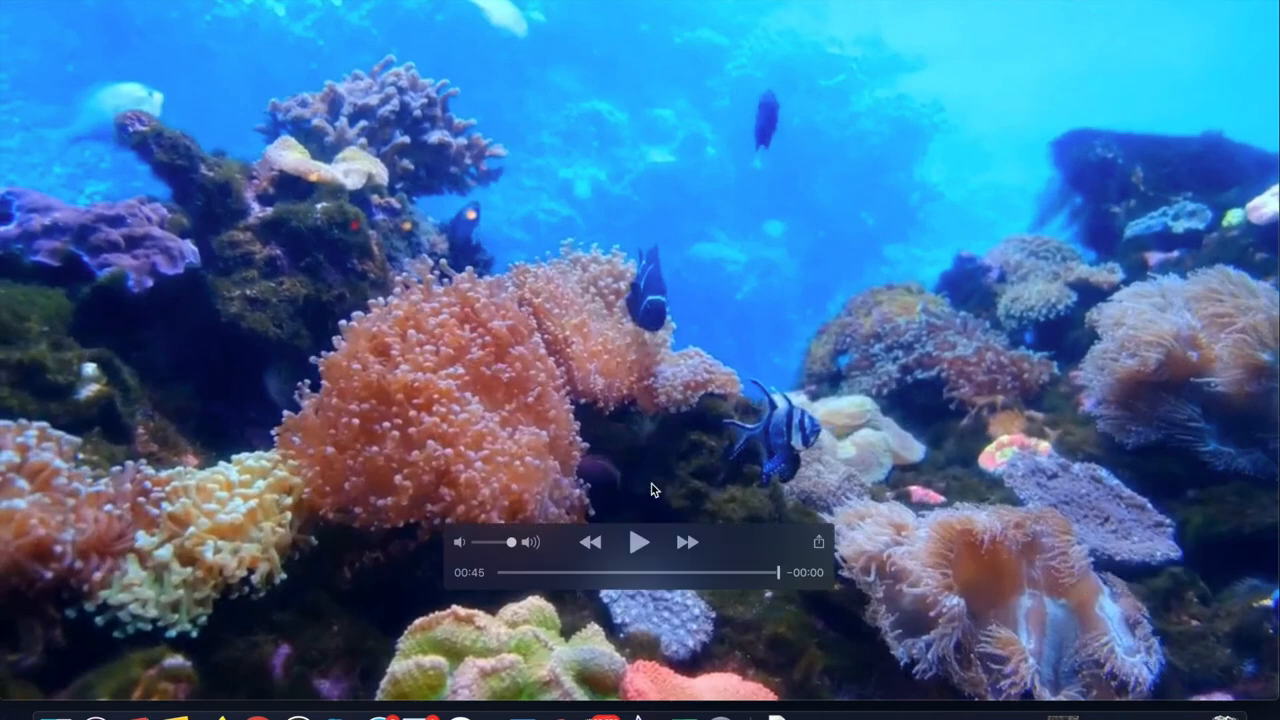
{"action": "left_click", "coordinate": [639, 542]}
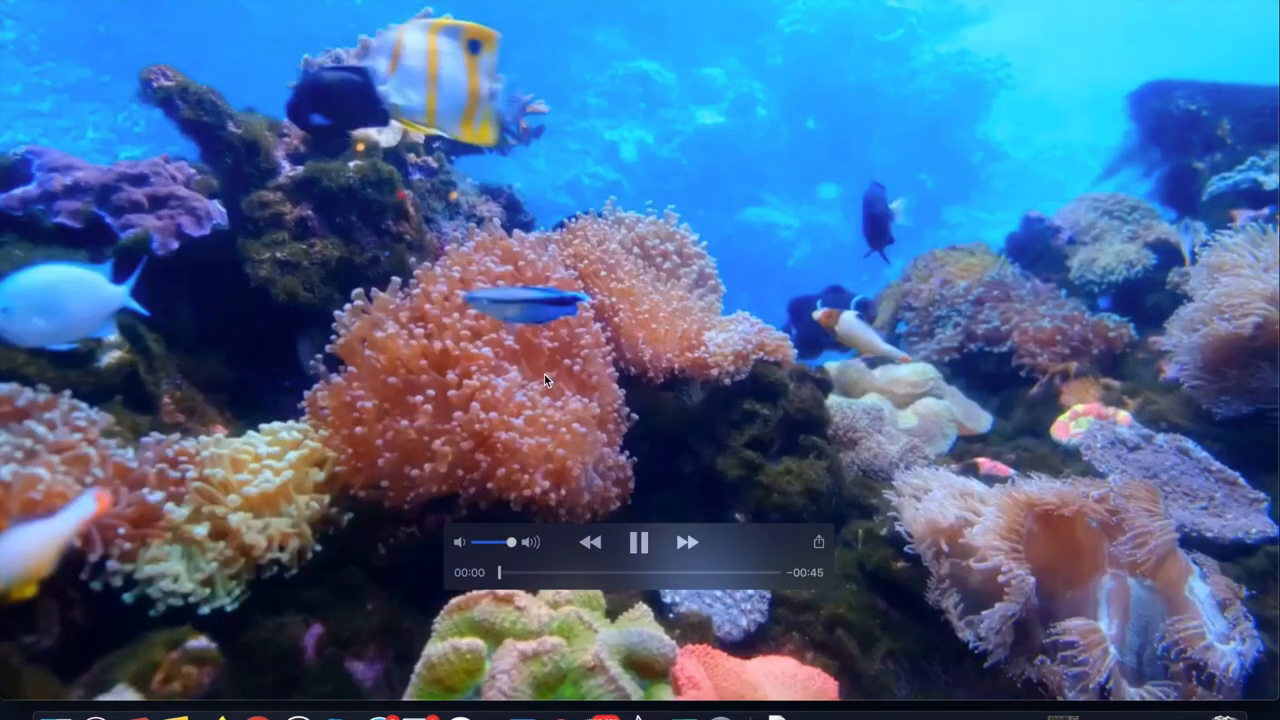